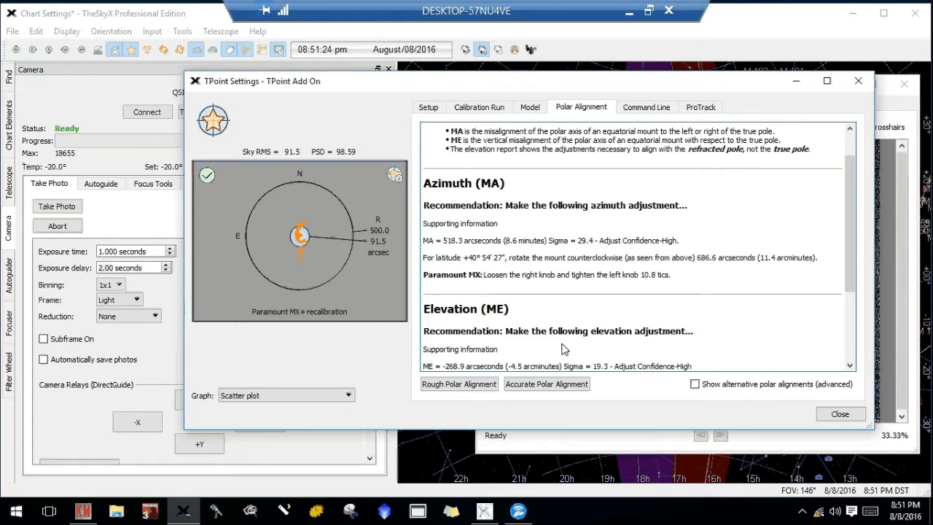
{"action": "mouse_move", "coordinate": [538, 114]}
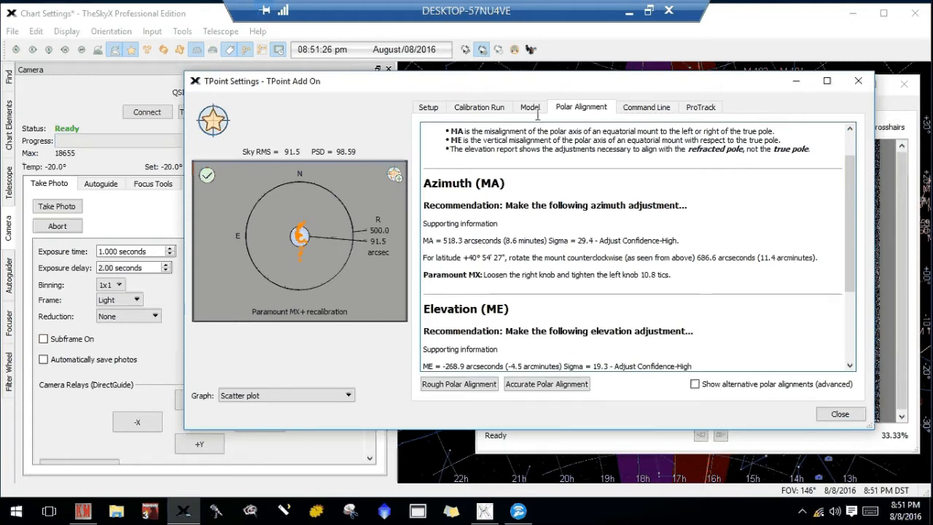
Step: Review the pointing model terms and calibration run data, then scroll the polar alignment report
{"action": "left_click", "coordinate": [529, 107]}
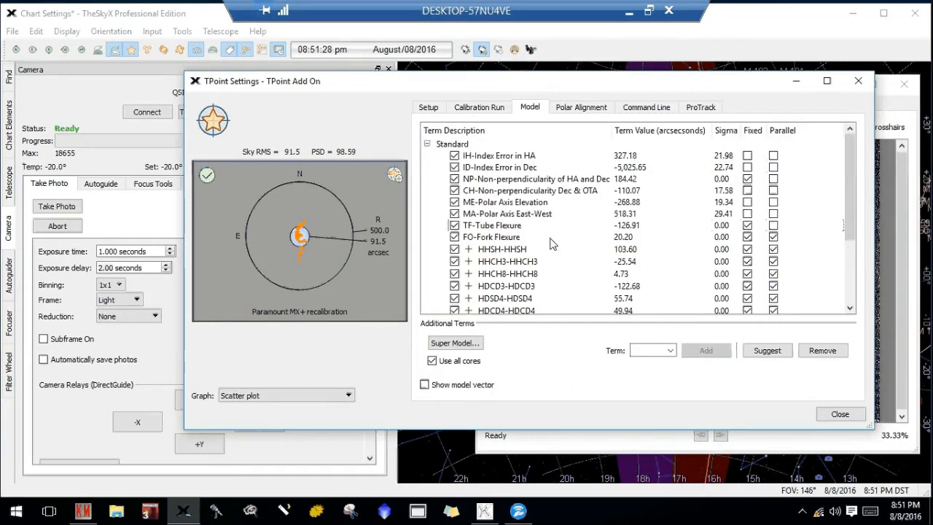
{"action": "left_click", "coordinate": [479, 107]}
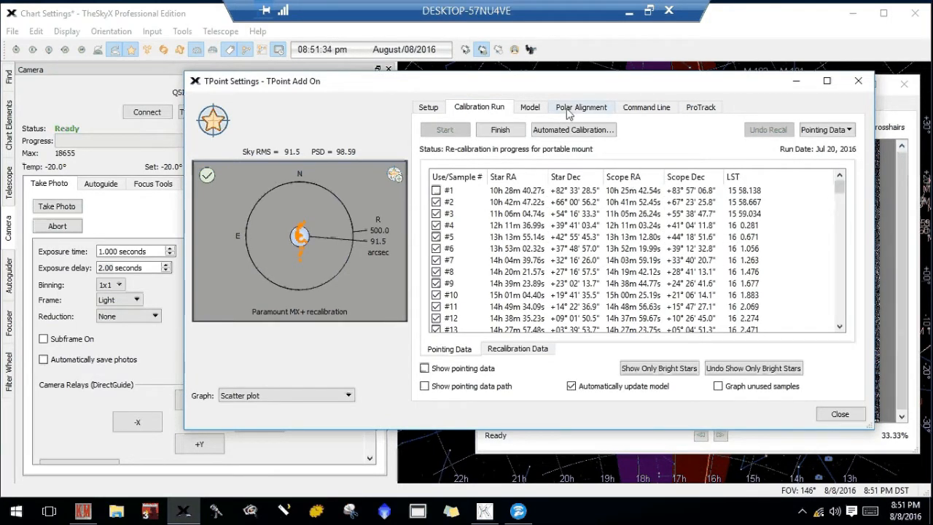
{"action": "left_click", "coordinate": [581, 107]}
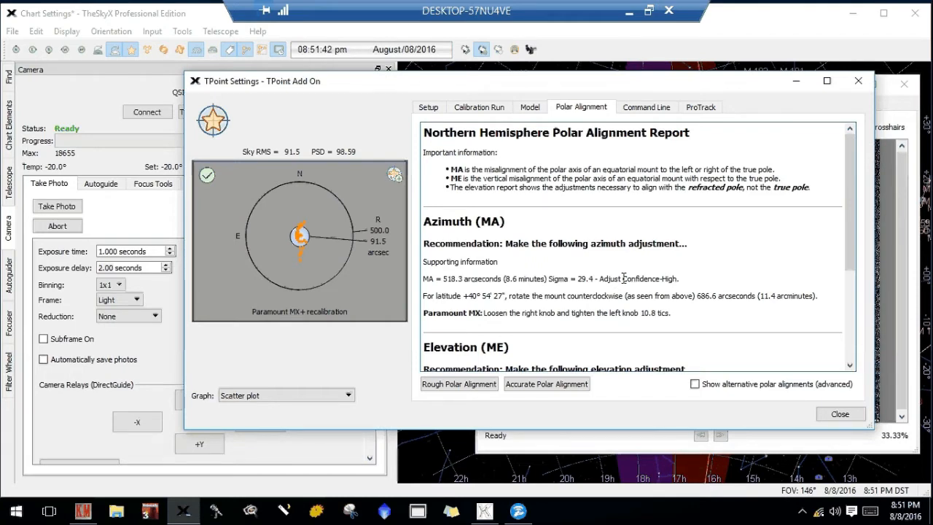
{"action": "scroll", "scroll_direction": "down", "scroll_amount": 3}
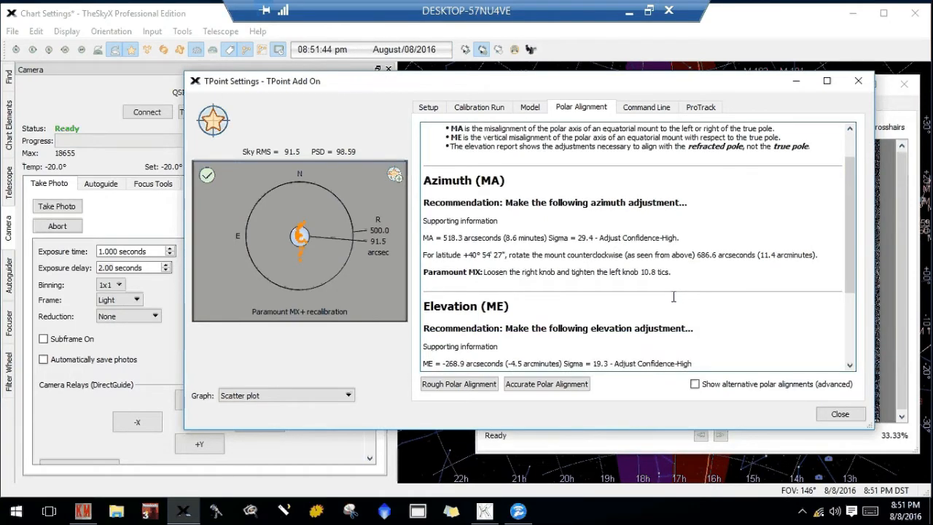
{"action": "scroll", "scroll_direction": "down", "scroll_amount": 3}
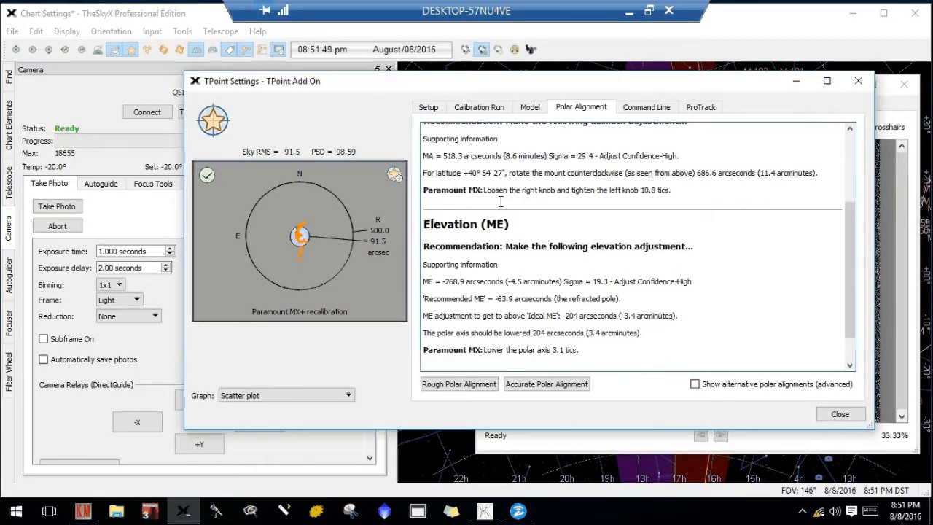
{"action": "mouse_move", "coordinate": [578, 202]}
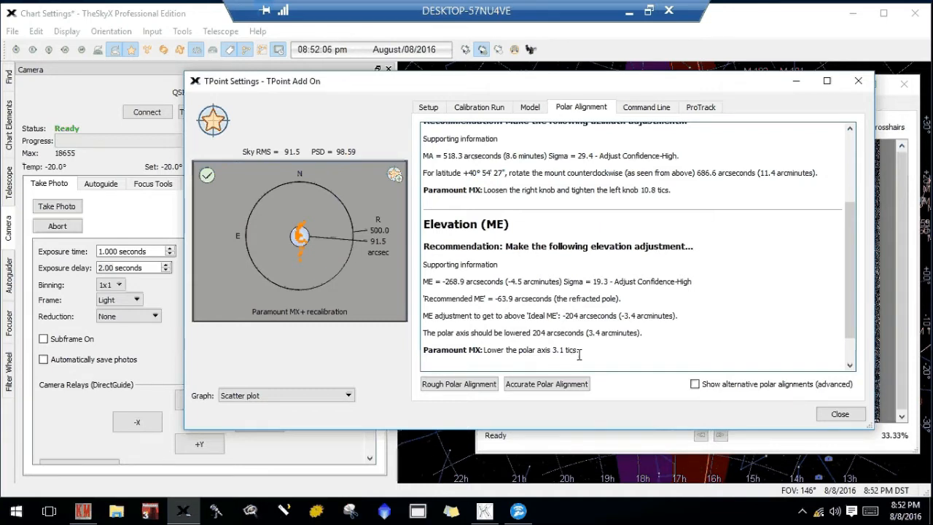
{"action": "mouse_move", "coordinate": [596, 313]}
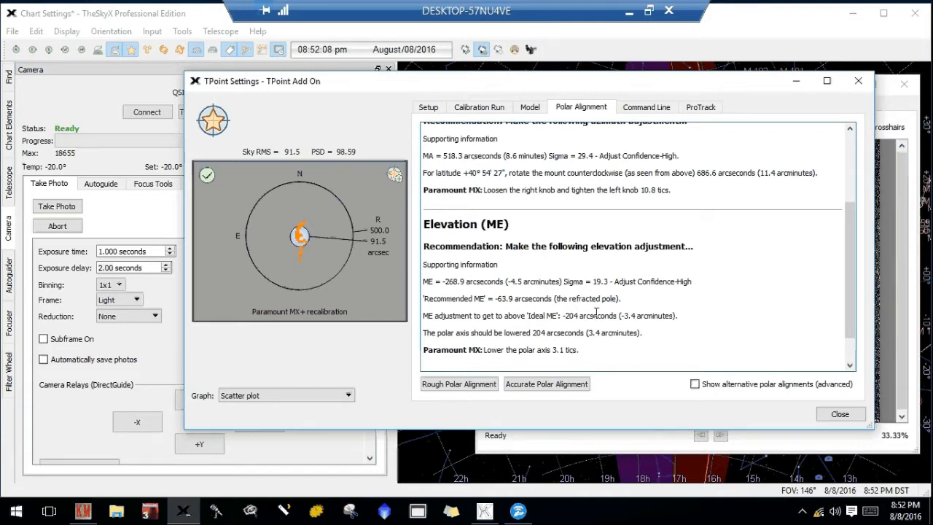
{"action": "mouse_move", "coordinate": [773, 187]}
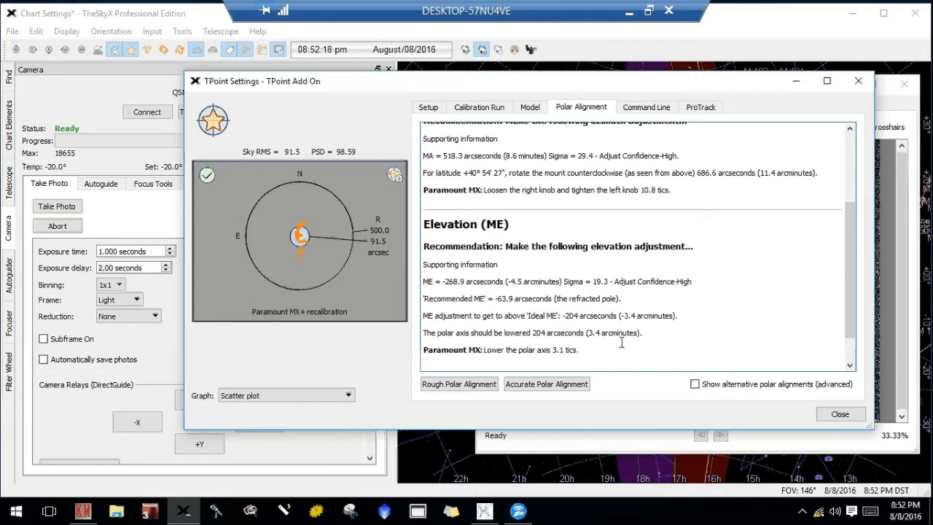
{"action": "mouse_move", "coordinate": [782, 184]}
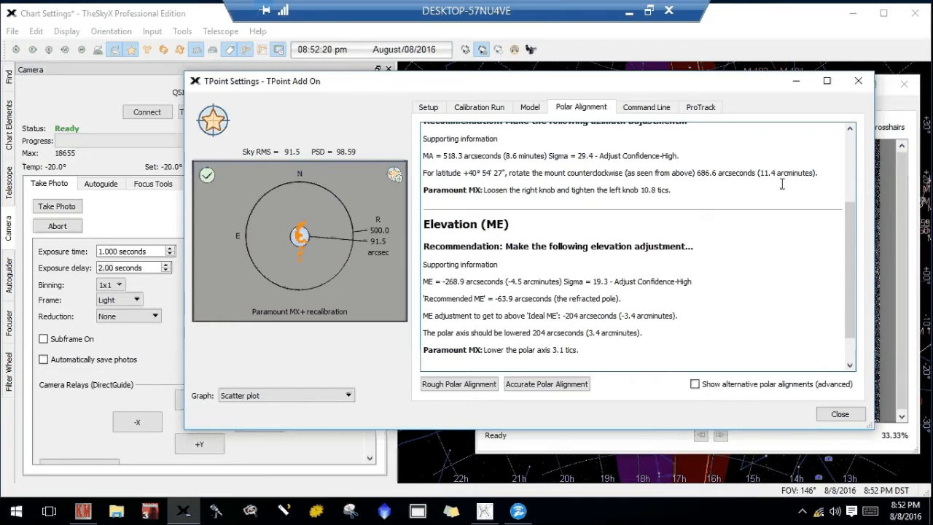
{"action": "mouse_move", "coordinate": [717, 288]}
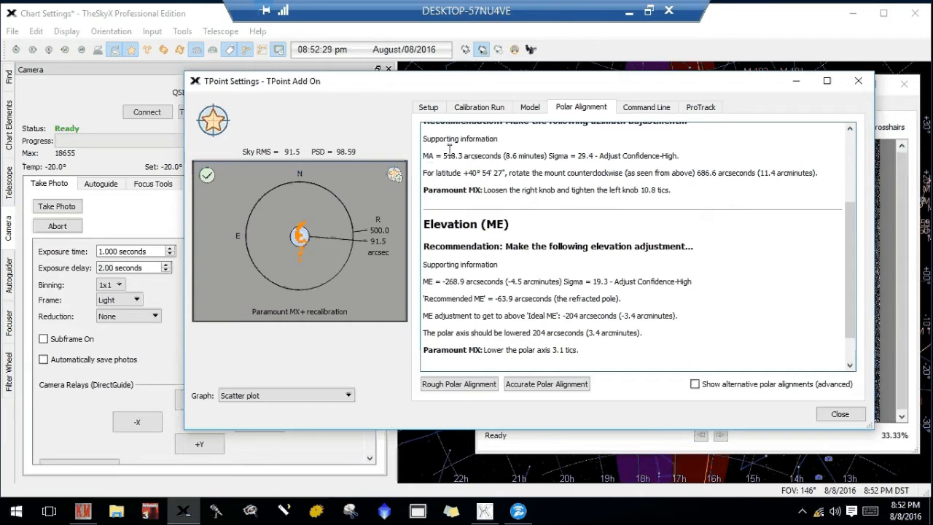
{"action": "mouse_move", "coordinate": [680, 204]}
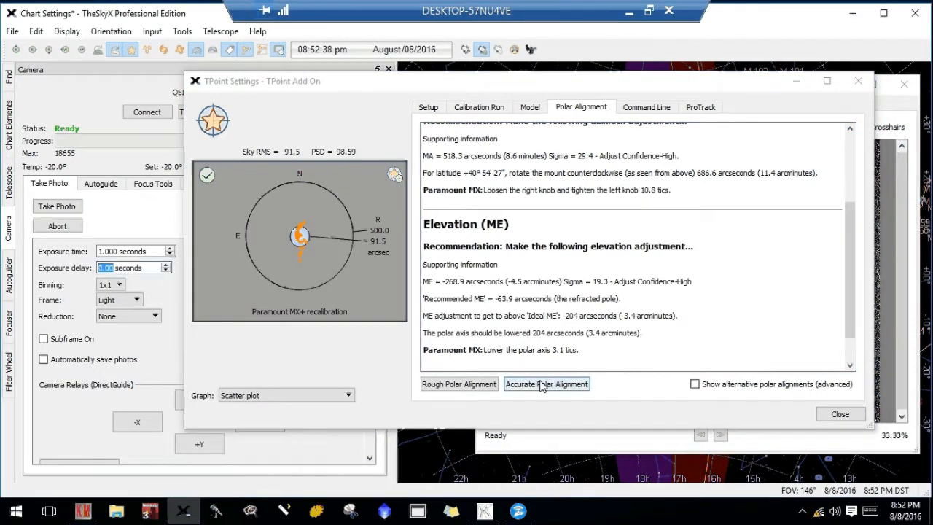
Step: Launch Accurate Polar Alignment and advance past the Introduction and Verify Mount Pointing Model steps
{"action": "left_click", "coordinate": [546, 383]}
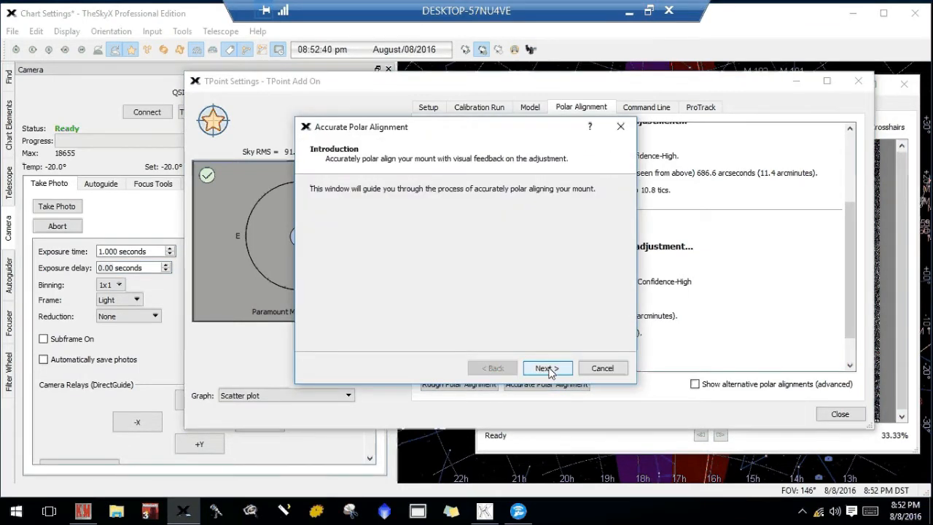
{"action": "left_click", "coordinate": [547, 367]}
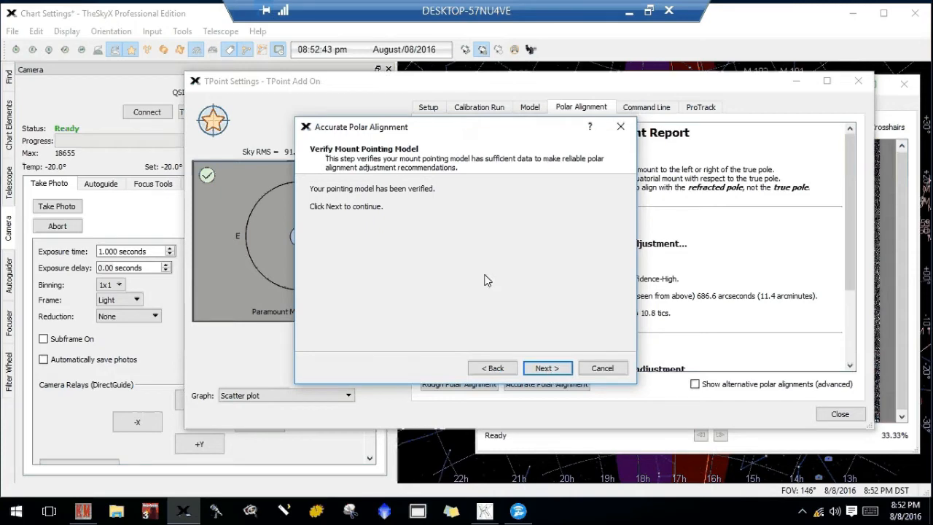
{"action": "left_click", "coordinate": [548, 367]}
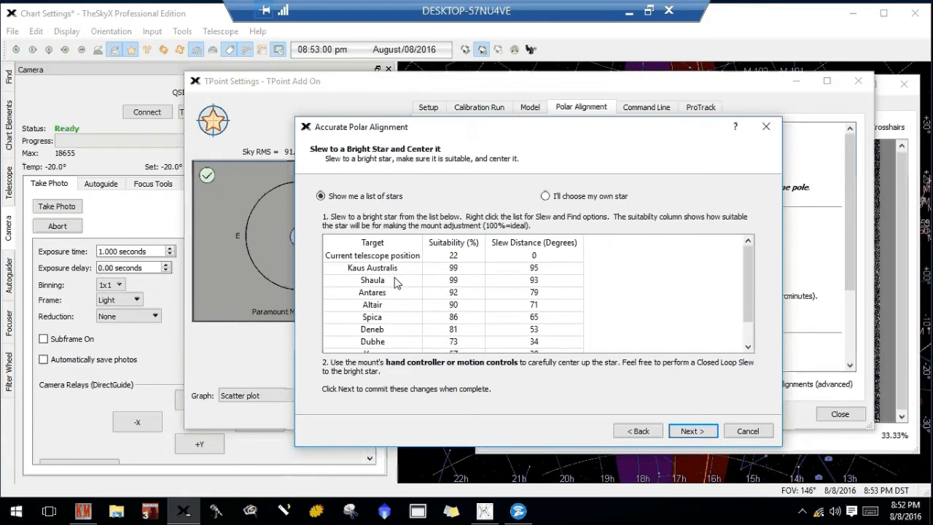
{"action": "mouse_move", "coordinate": [417, 289]}
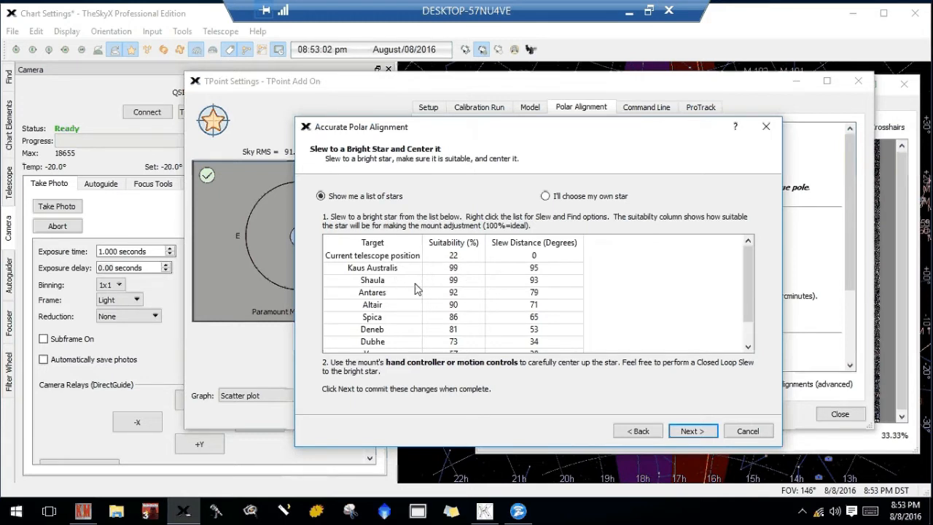
Step: Pick Shaula from the bright star list and closed-loop slew the telescope to it
{"action": "left_click", "coordinate": [372, 280]}
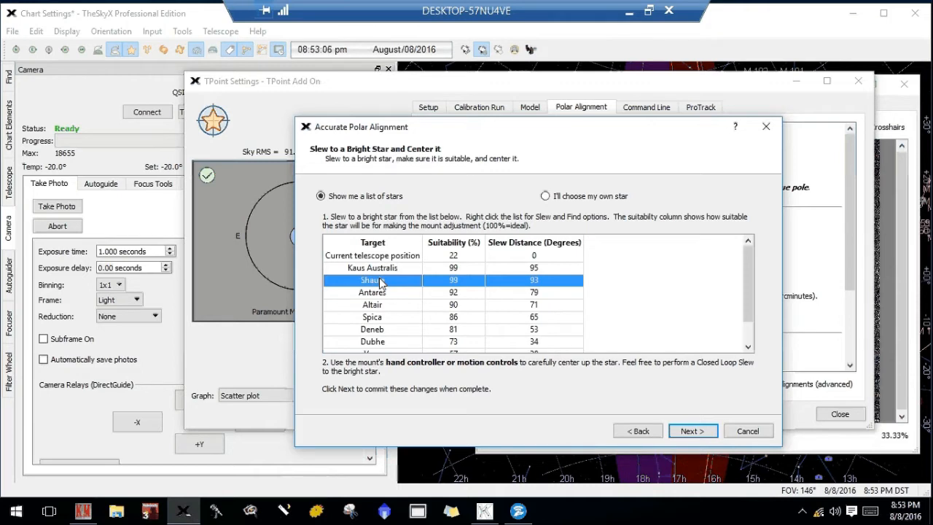
{"action": "right_click", "coordinate": [379, 280]}
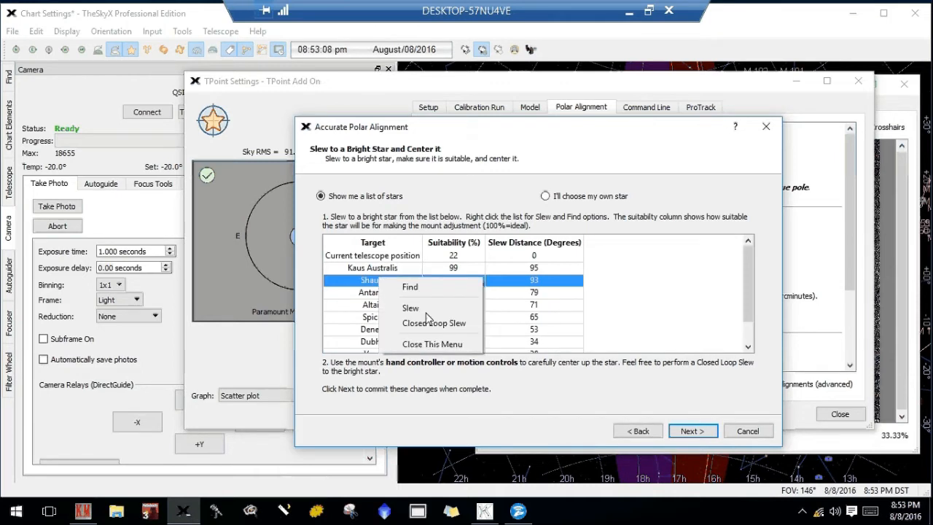
{"action": "left_click", "coordinate": [432, 343]}
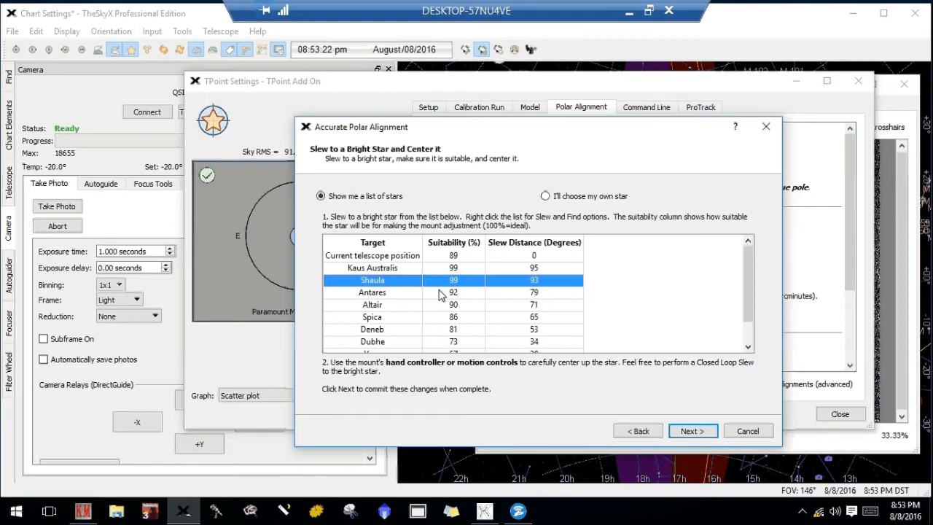
{"action": "mouse_move", "coordinate": [807, 265]}
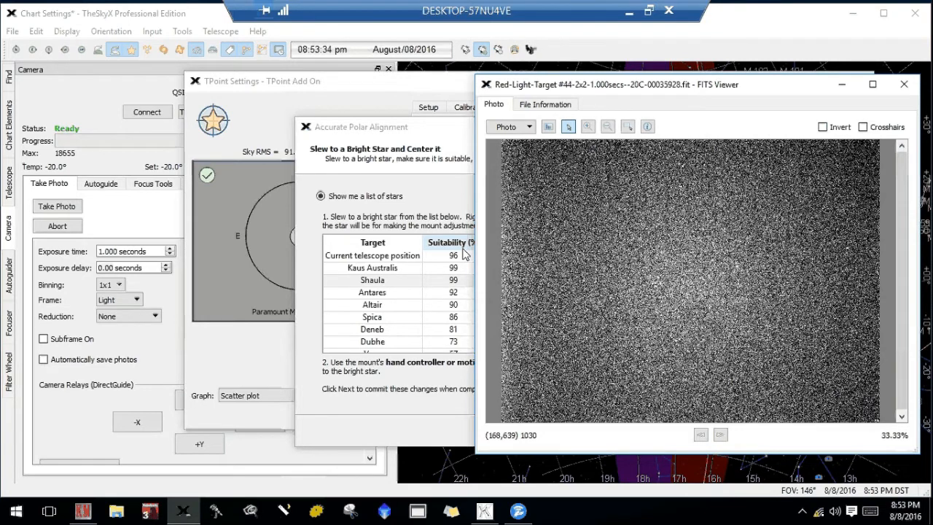
Step: Take a fresh photo of HIP 85927 and overlay crosshairs in the FITS Viewer
{"action": "left_click", "coordinate": [57, 205]}
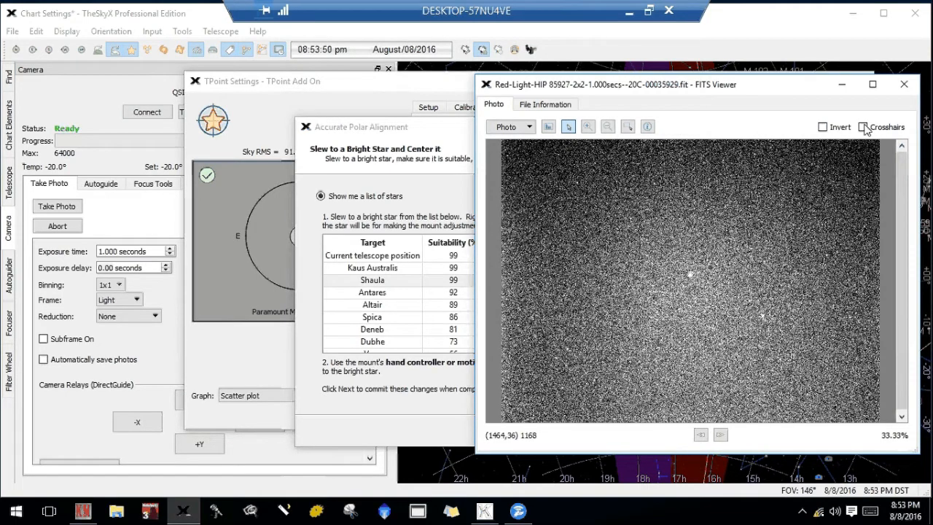
{"action": "left_click", "coordinate": [863, 126]}
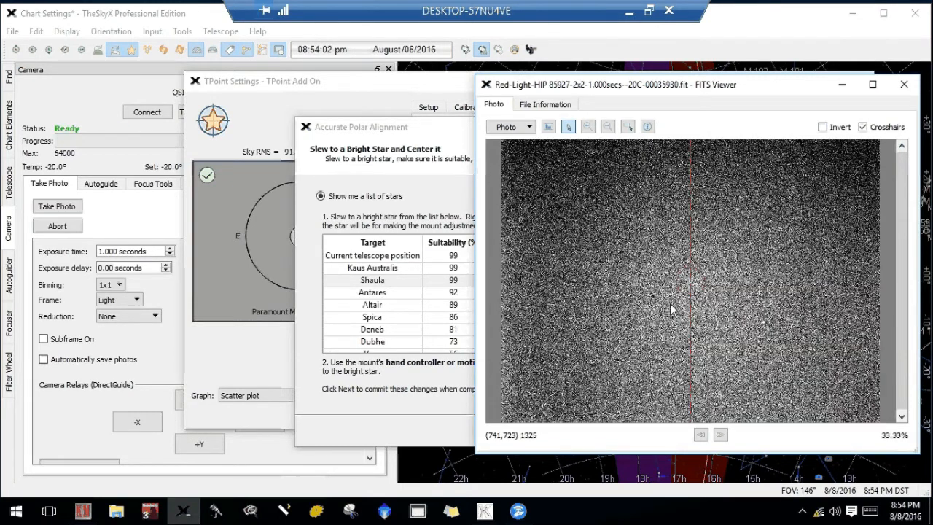
{"action": "mouse_move", "coordinate": [697, 294]}
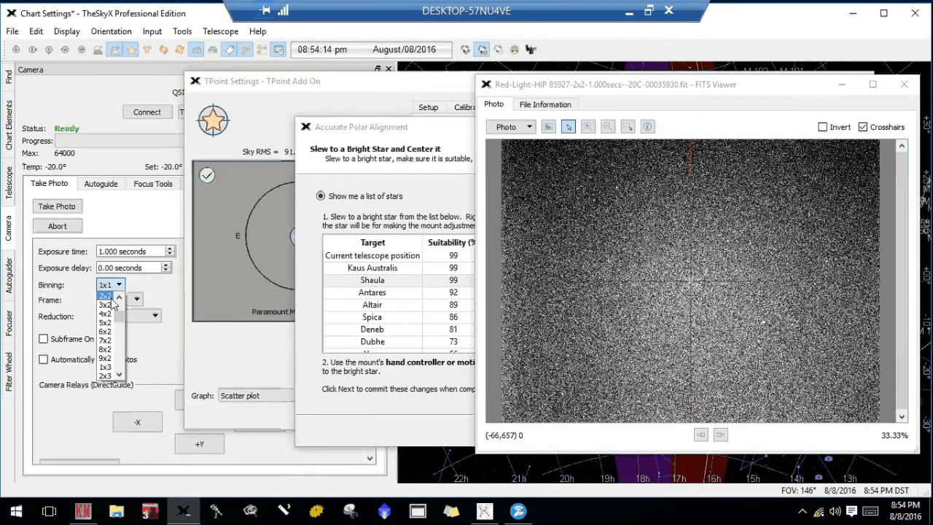
Step: Start continuous camera exposures at 2x2 binning, then bring the alignment wizard forward
{"action": "left_click", "coordinate": [153, 183]}
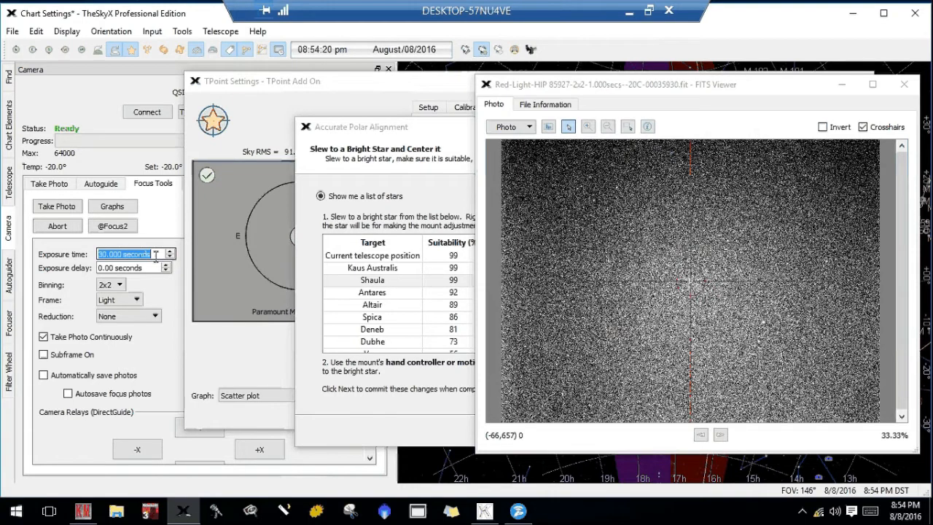
{"action": "type", "text": "30.000"}
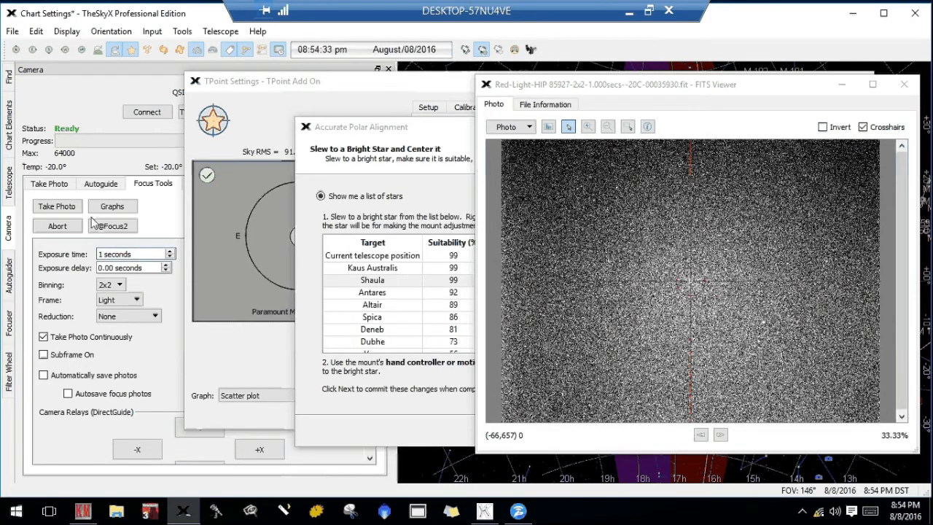
{"action": "left_click", "coordinate": [57, 206]}
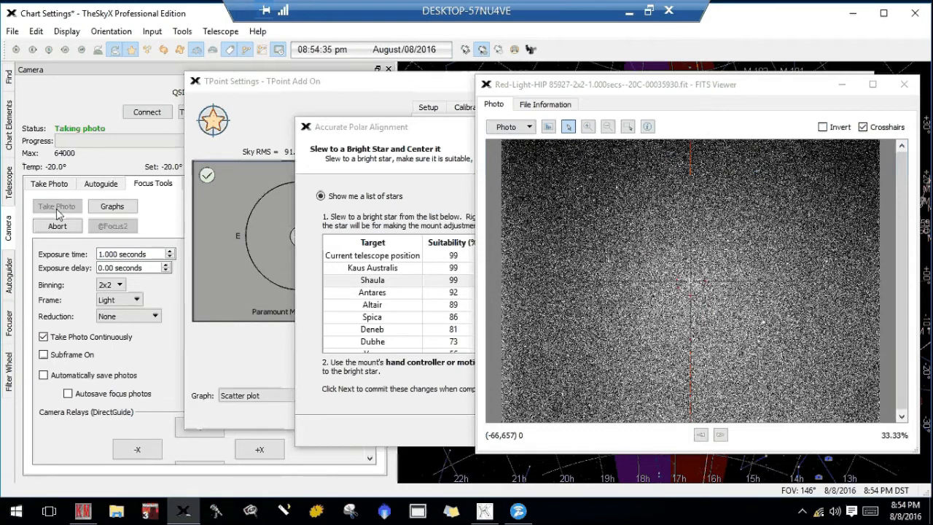
{"action": "left_click", "coordinate": [56, 206]}
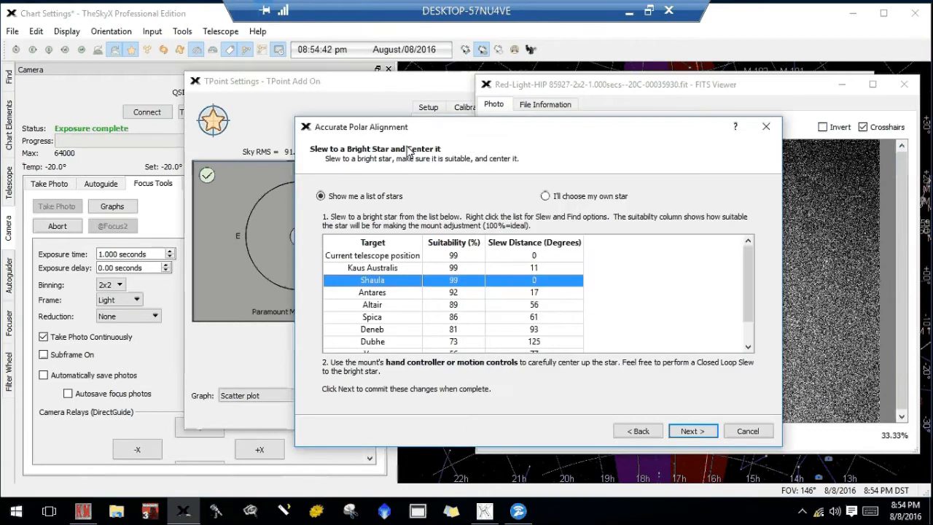
{"action": "mouse_move", "coordinate": [692, 430]}
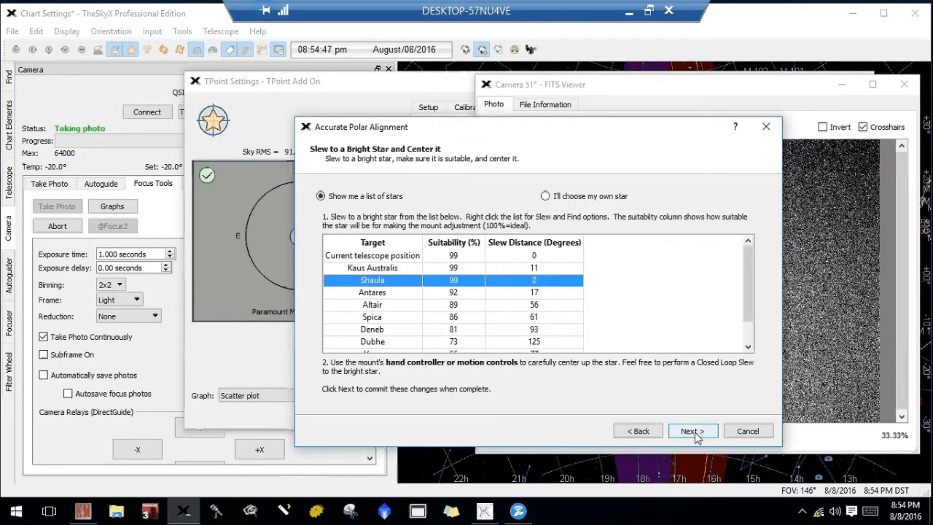
{"action": "mouse_move", "coordinate": [806, 435]}
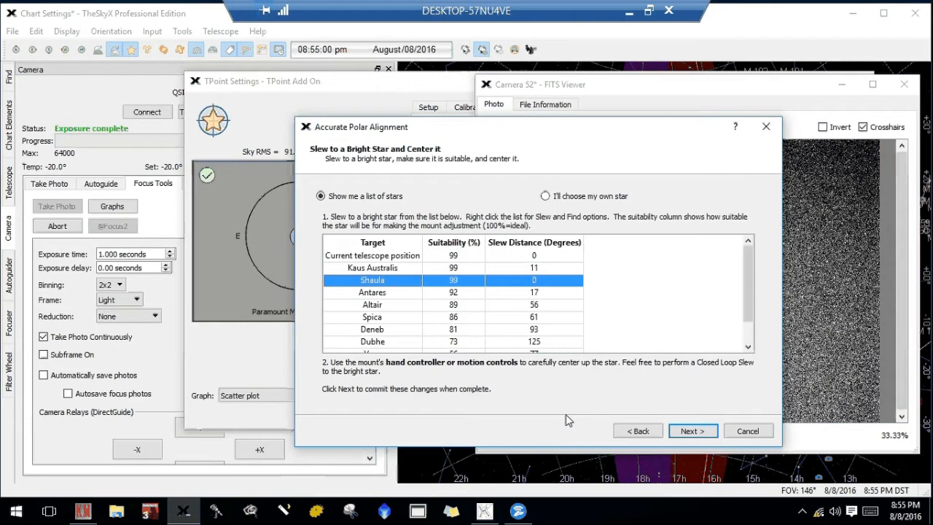
Step: Commit centred Shaula with Next > in the Accurate Polar Alignment wizard
{"action": "left_click", "coordinate": [692, 430]}
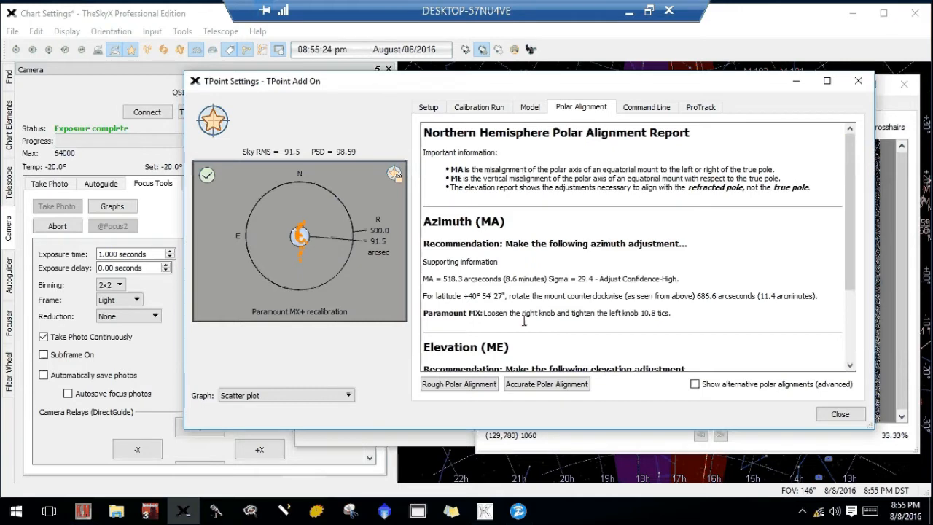
{"action": "mouse_move", "coordinate": [576, 326]}
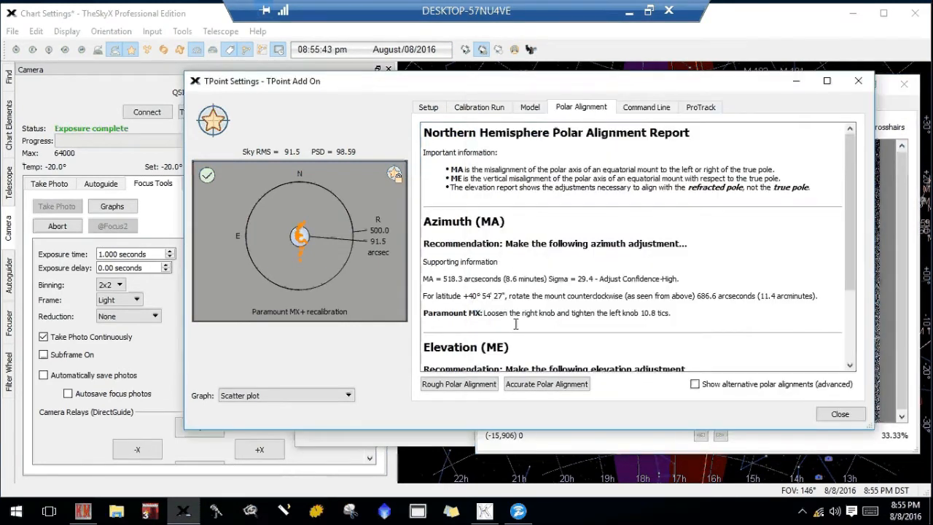
{"action": "mouse_move", "coordinate": [836, 460]}
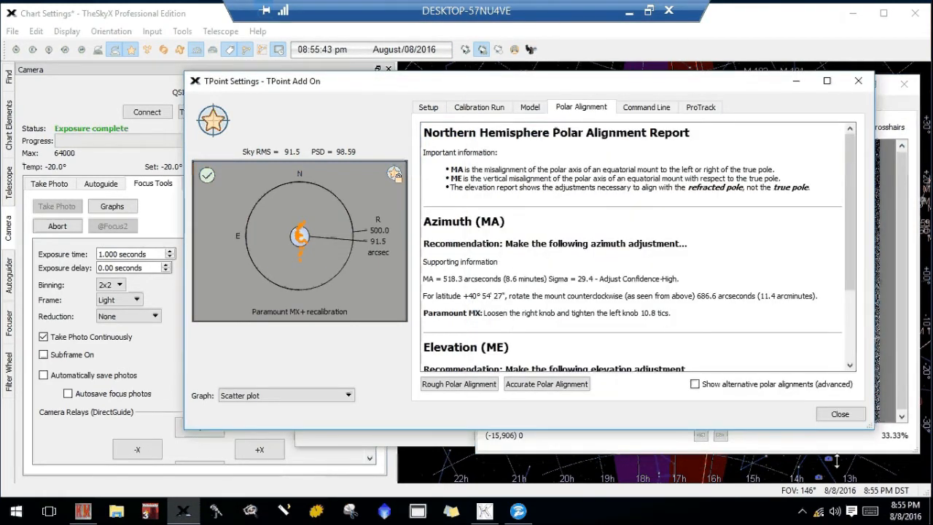
Step: Scroll the polar alignment report to the elevation advice: lower the polar axis 3.1 tics
{"action": "scroll", "scroll_direction": "down", "scroll_amount": 3}
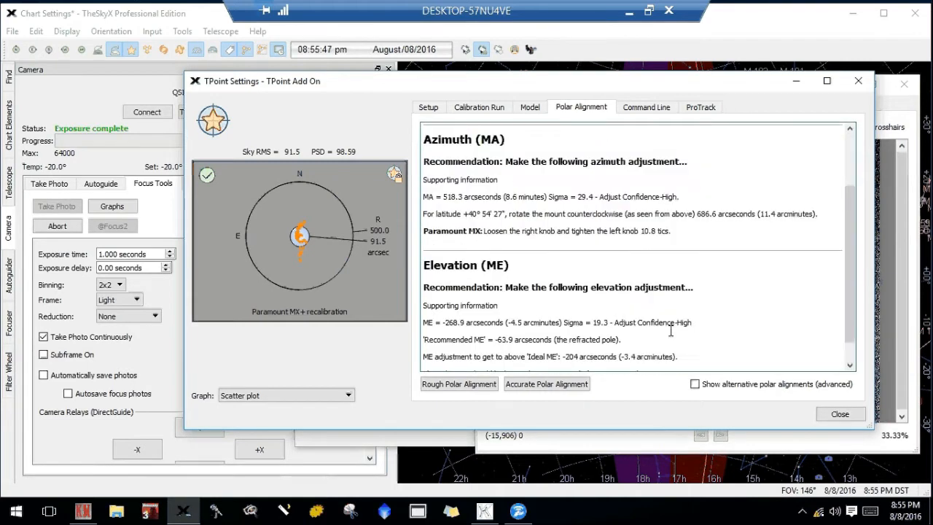
{"action": "scroll", "scroll_direction": "down", "scroll_amount": 3}
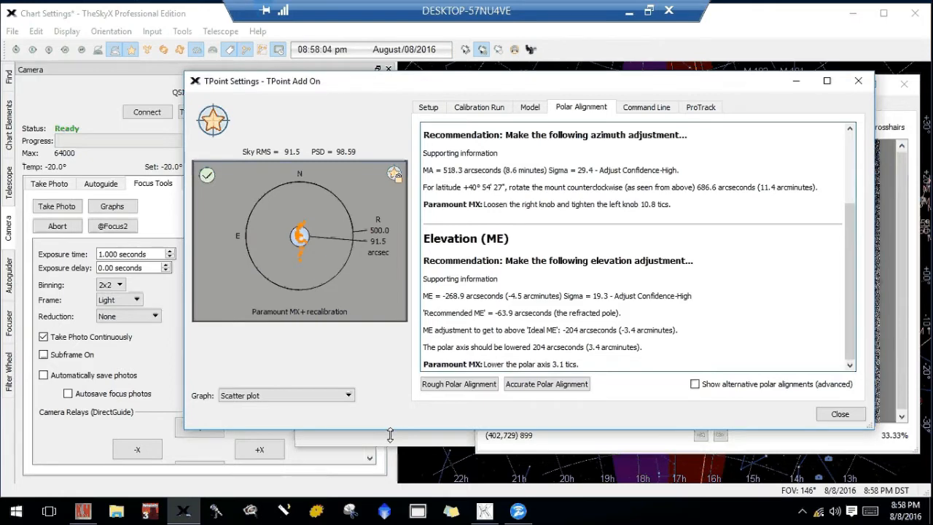
Step: Confirm the recentred bright star and finish the wizard, replacing the pointing model
{"action": "left_click", "coordinate": [546, 384]}
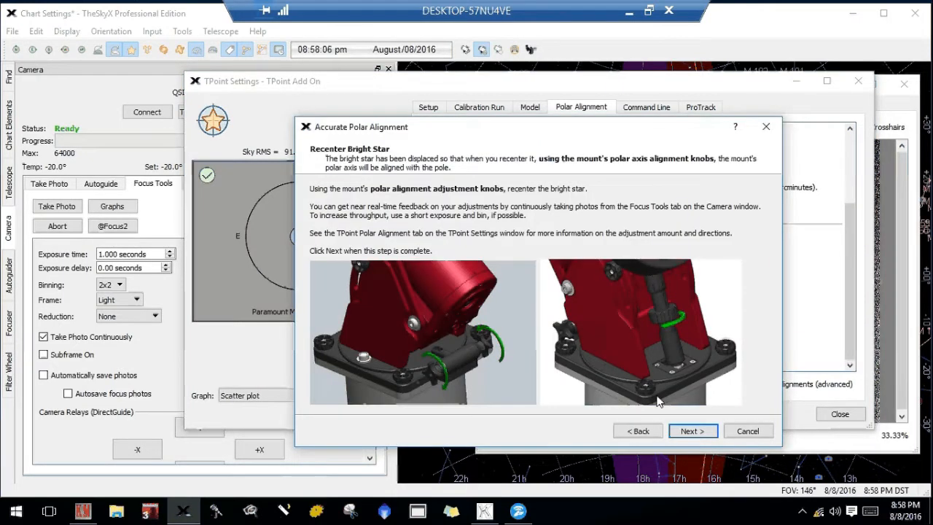
{"action": "left_click", "coordinate": [691, 430]}
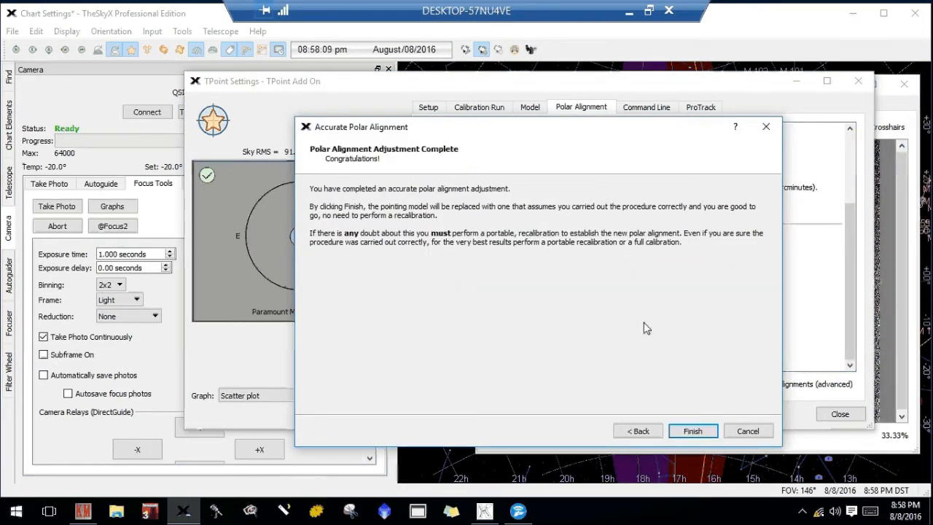
{"action": "mouse_move", "coordinate": [759, 414]}
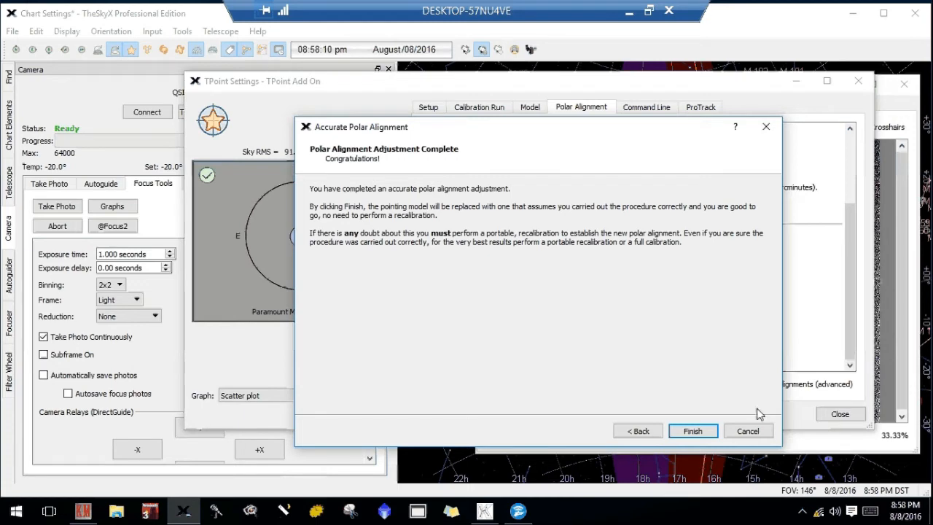
{"action": "mouse_move", "coordinate": [693, 430]}
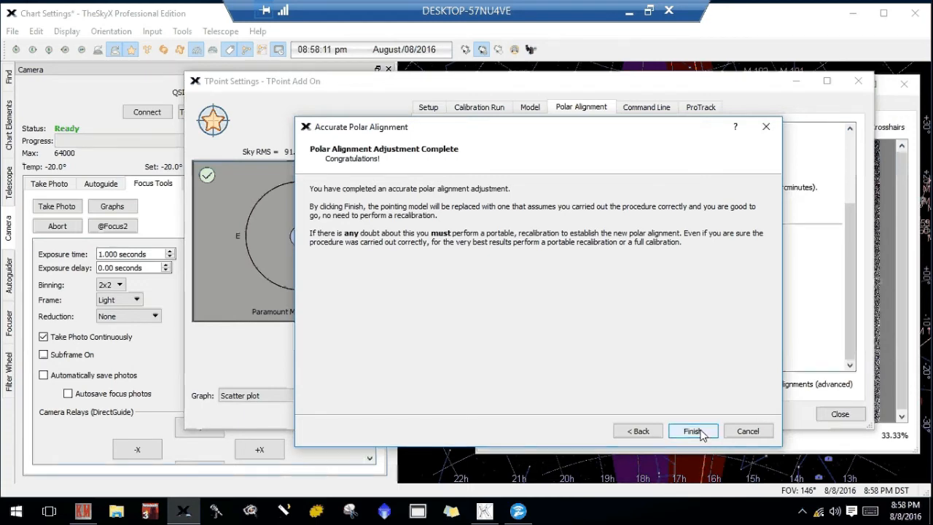
{"action": "left_click", "coordinate": [691, 431]}
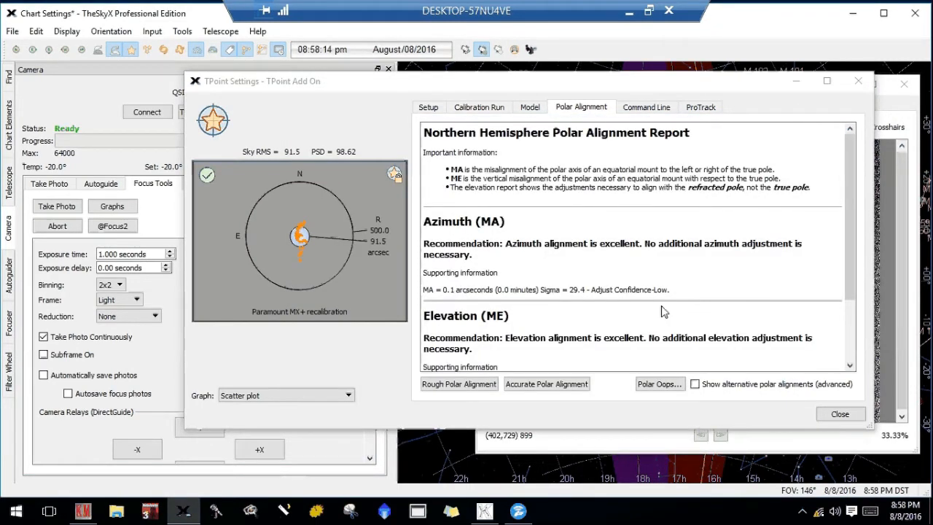
{"action": "mouse_move", "coordinate": [526, 268]}
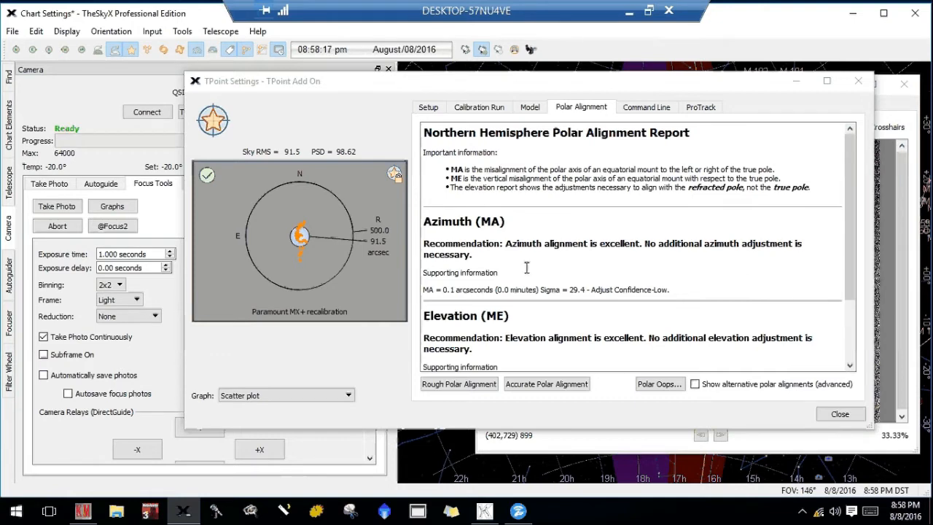
{"action": "mouse_move", "coordinate": [552, 250]}
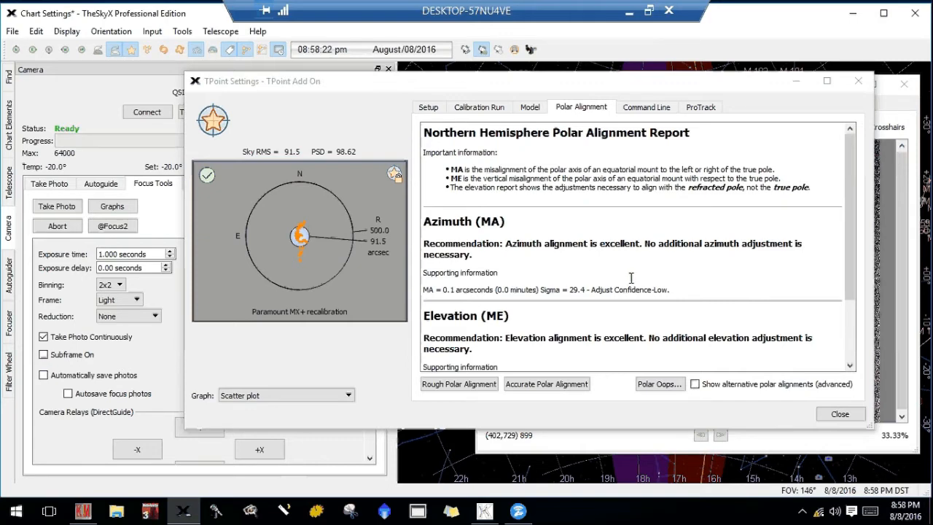
{"action": "mouse_move", "coordinate": [621, 349]}
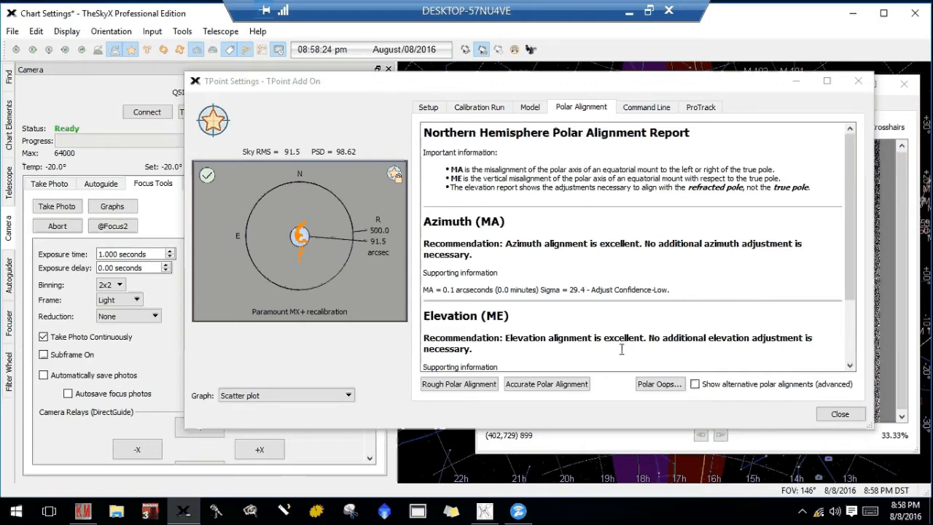